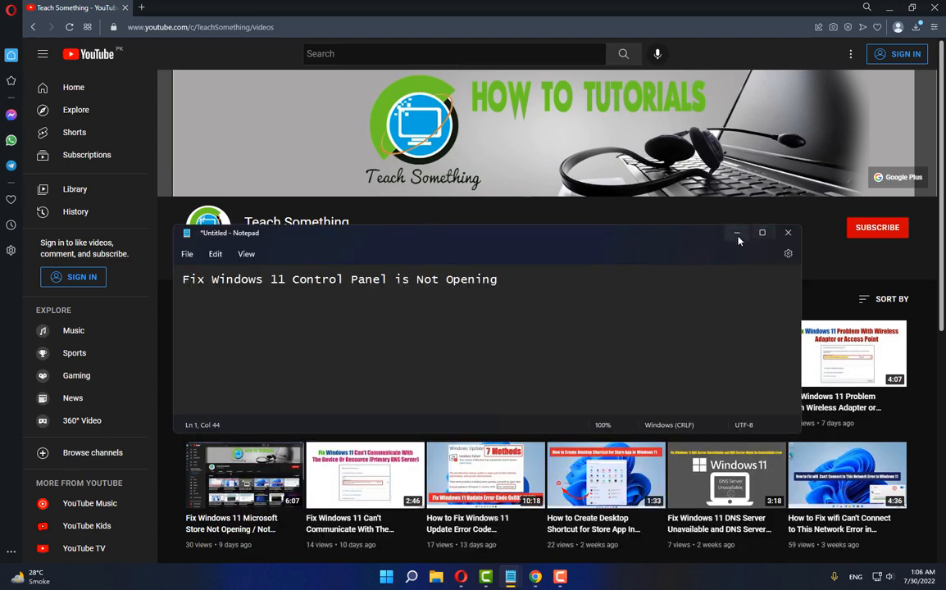
pyautogui.moveTo(737, 233)
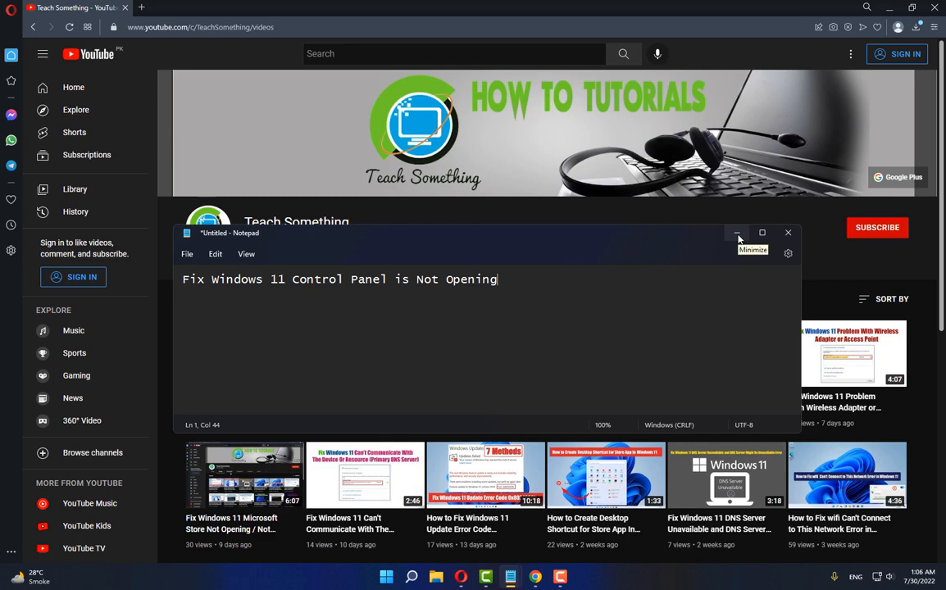
# Minimize the 'Fix Windows 11 Control Panel is Not Opening' Notepad note to reveal the YouTube channel page.
pyautogui.click(736, 232)
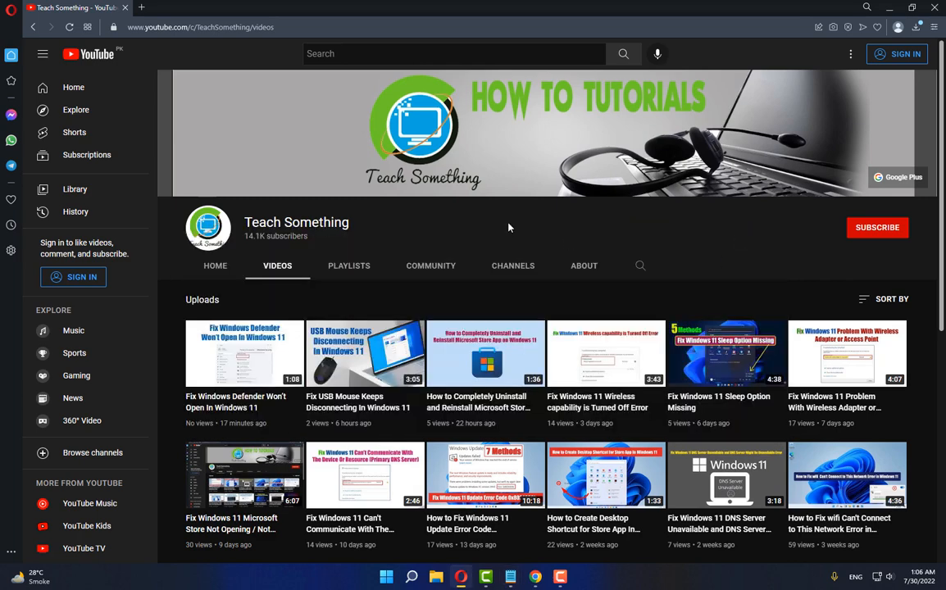
pyautogui.moveTo(839, 248)
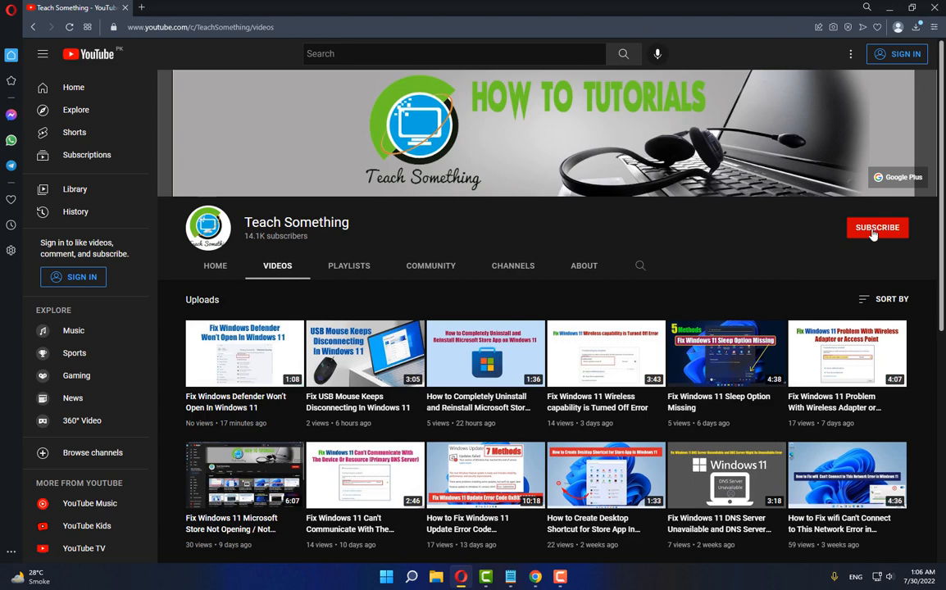
pyautogui.moveTo(428, 236)
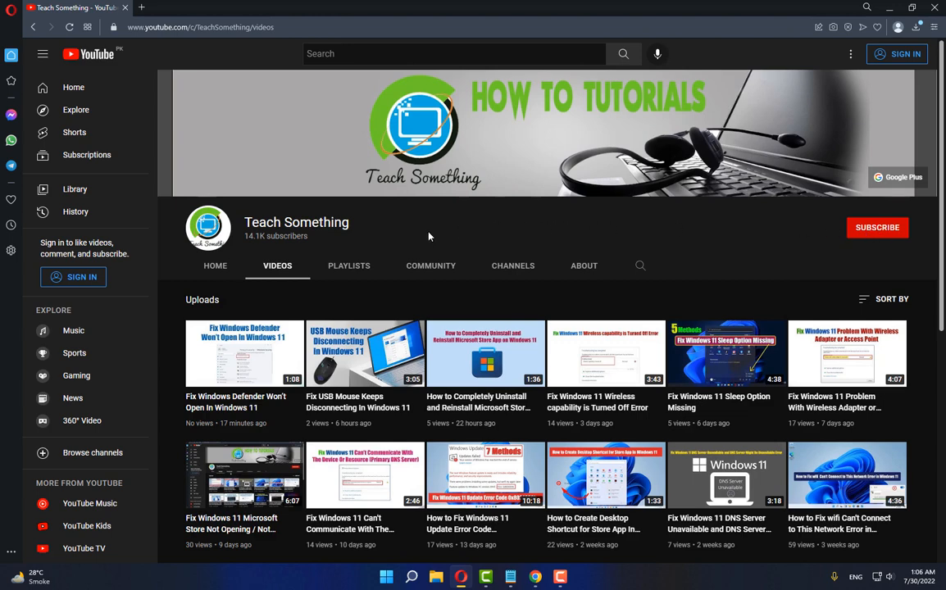
pyautogui.moveTo(401, 237)
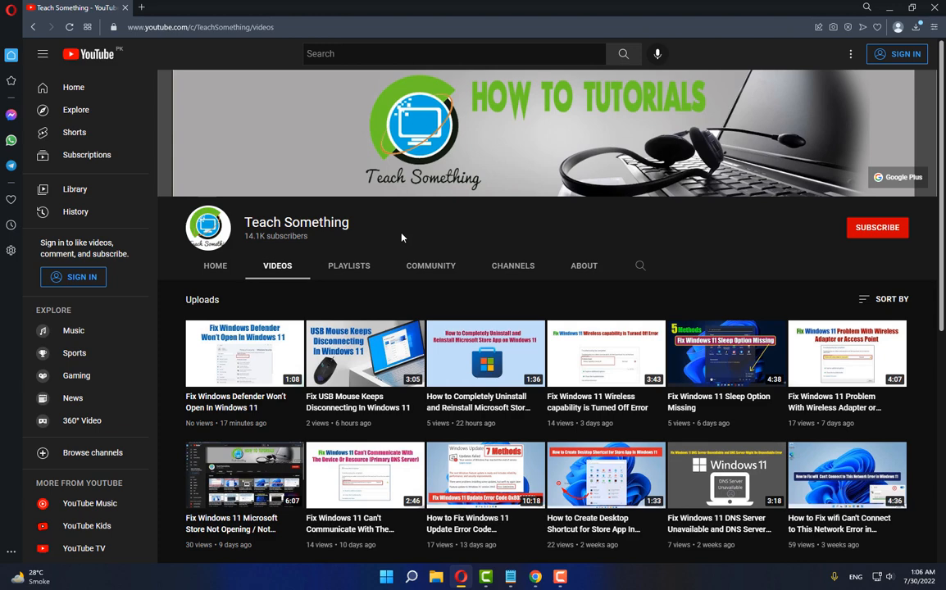
pyautogui.moveTo(391, 237)
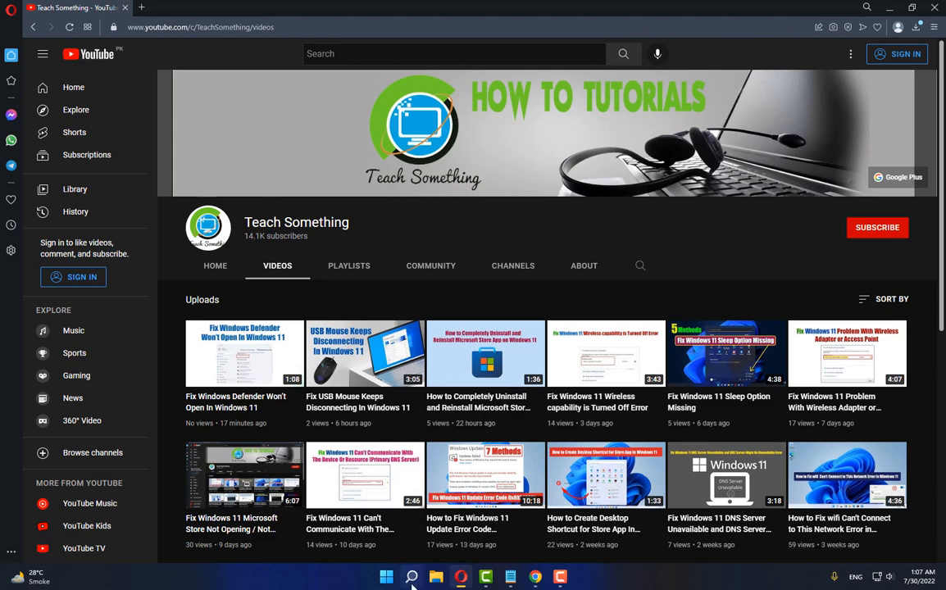
# Search Windows for appwiz.cpl and open the appwiz.cpl Control panel item.
pyautogui.click(411, 576)
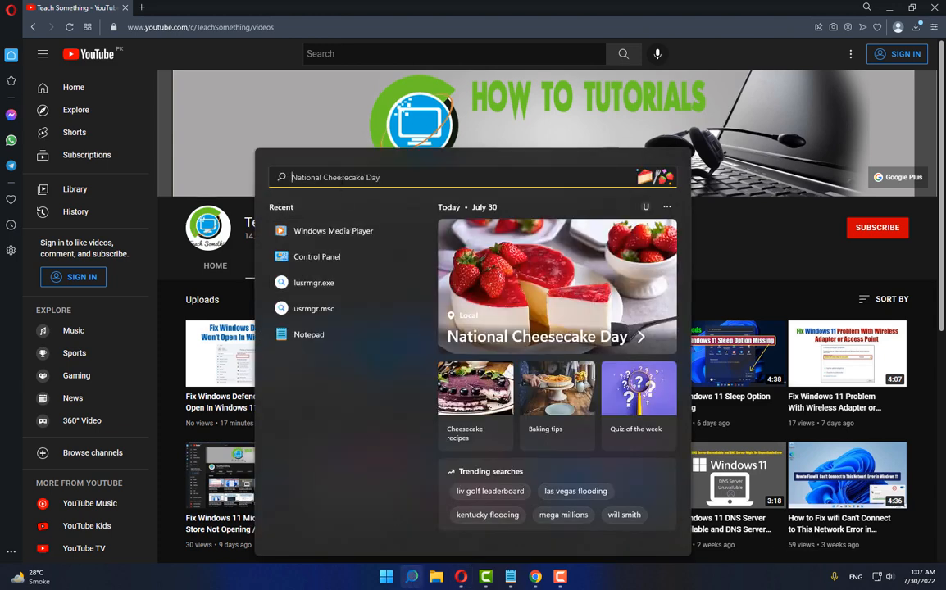
pyautogui.write('appwiz.cpl')
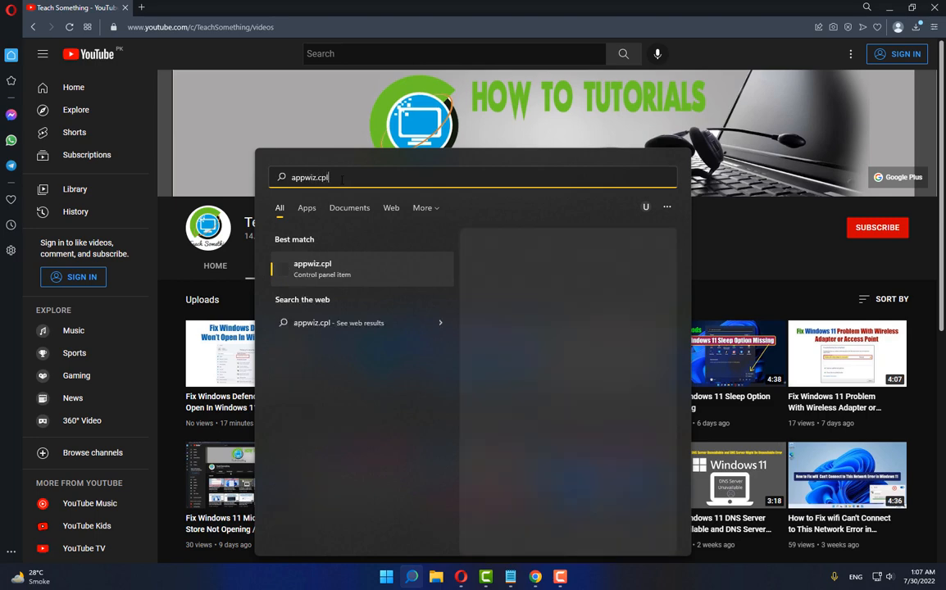
pyautogui.click(313, 269)
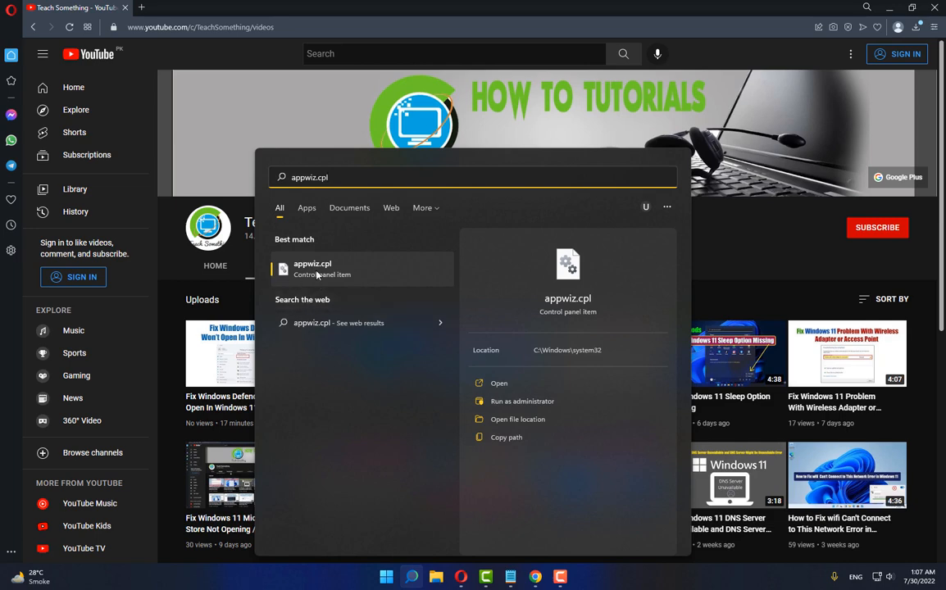
pyautogui.moveTo(370, 453)
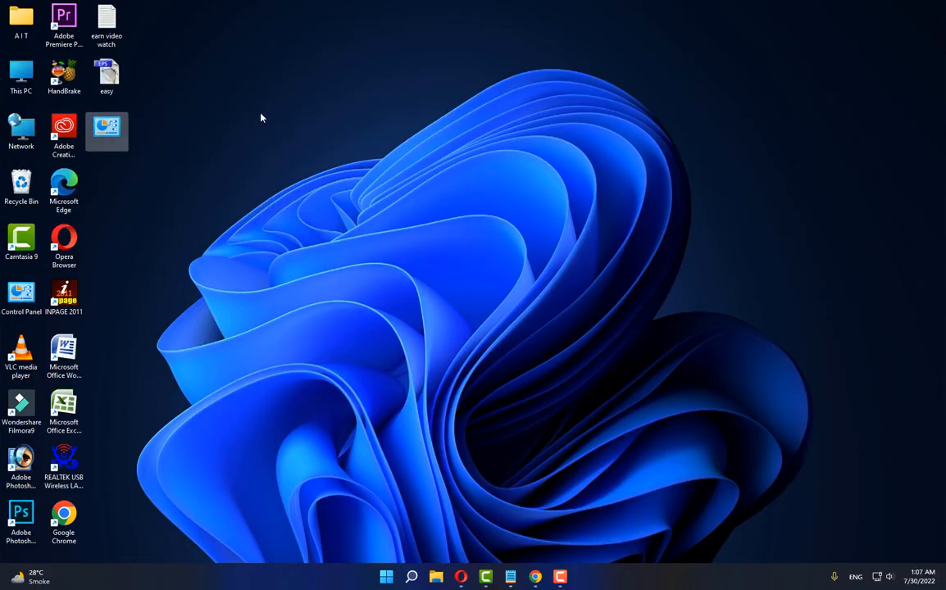
# Create a new folder on the desktop.
pyautogui.rightClick(107, 127)
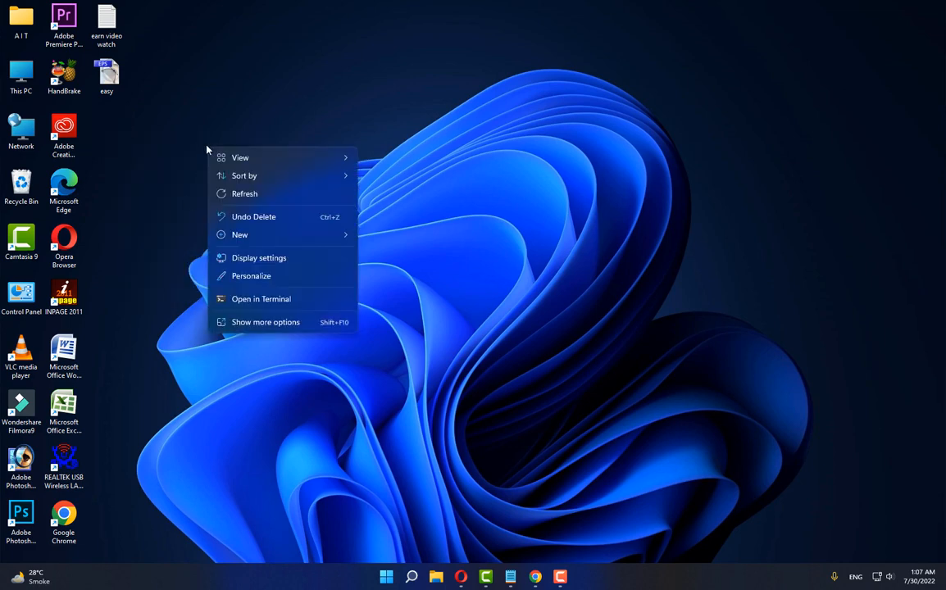
pyautogui.click(239, 235)
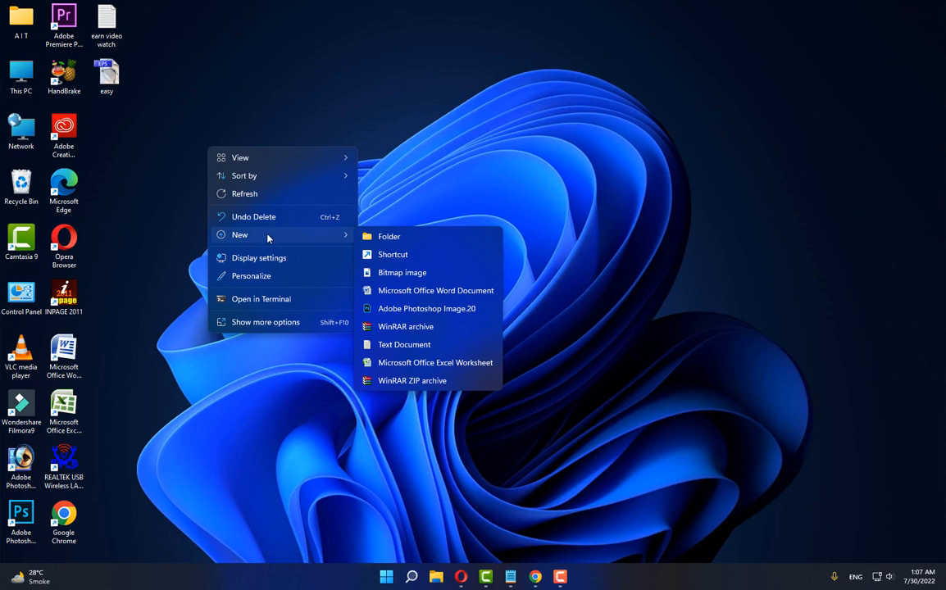
pyautogui.click(388, 236)
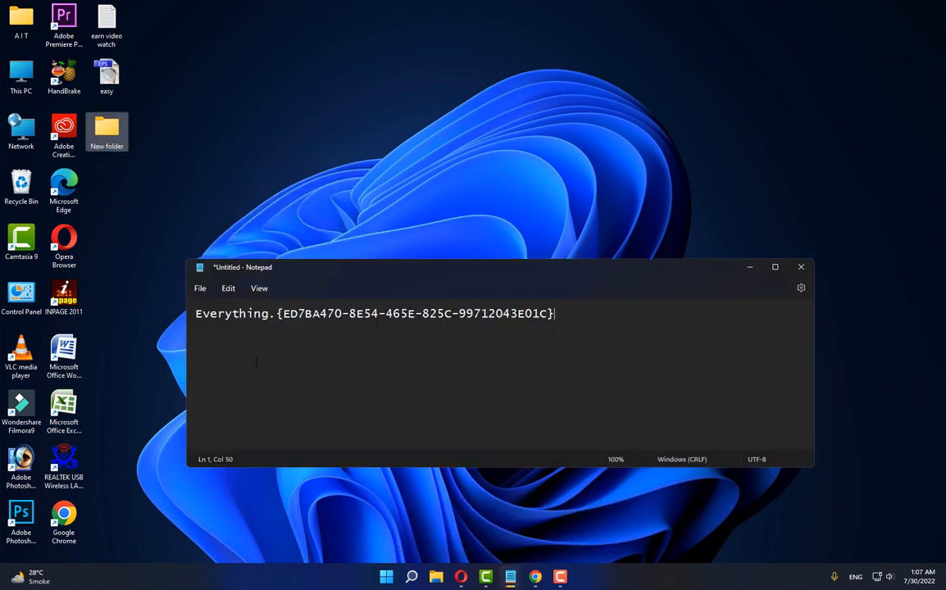
# Select the Everything GodMode name in Notepad and start renaming the new folder.
pyautogui.moveTo(215, 314); pyautogui.dragTo(553, 314)
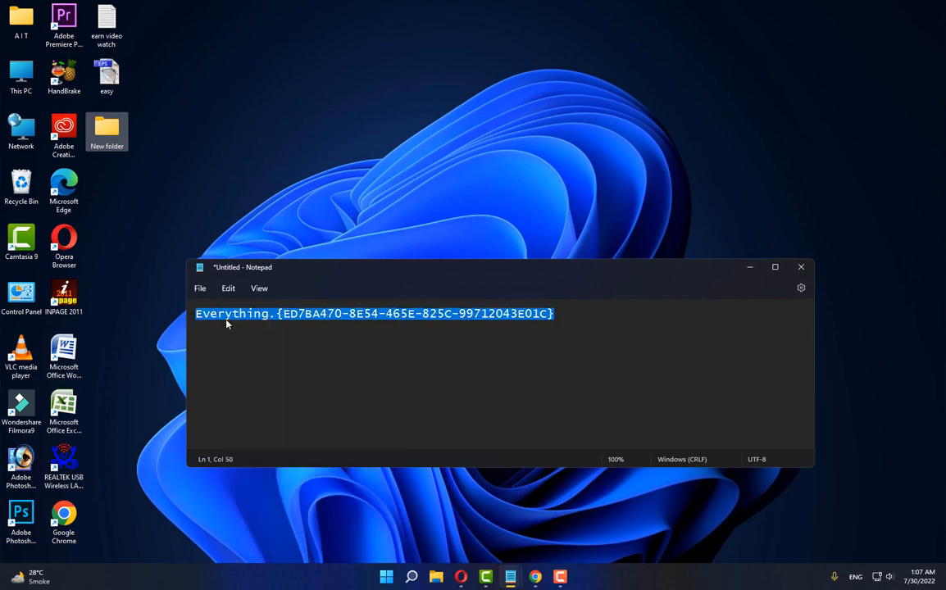
pyautogui.click(225, 313)
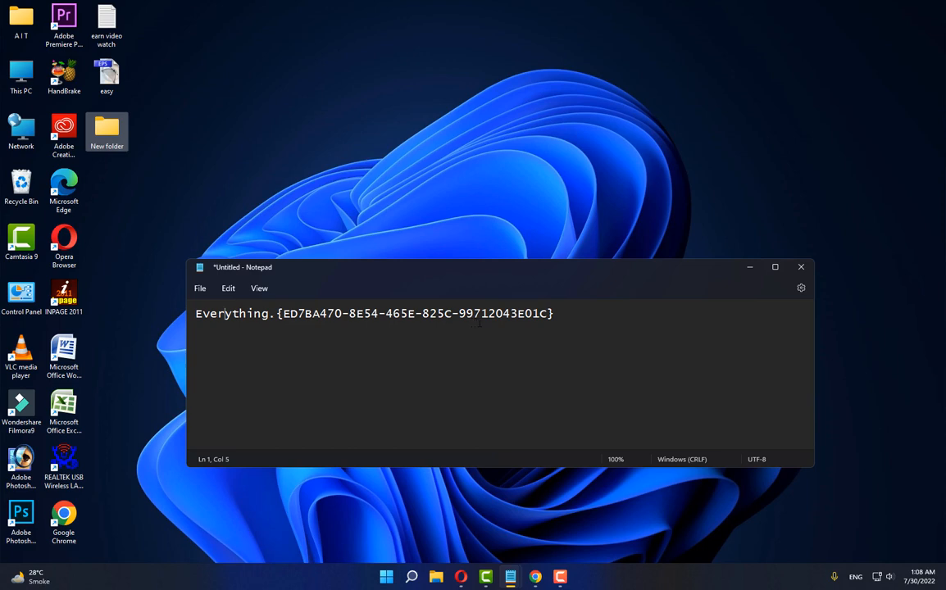
pyautogui.moveTo(218, 313); pyautogui.dragTo(553, 313)
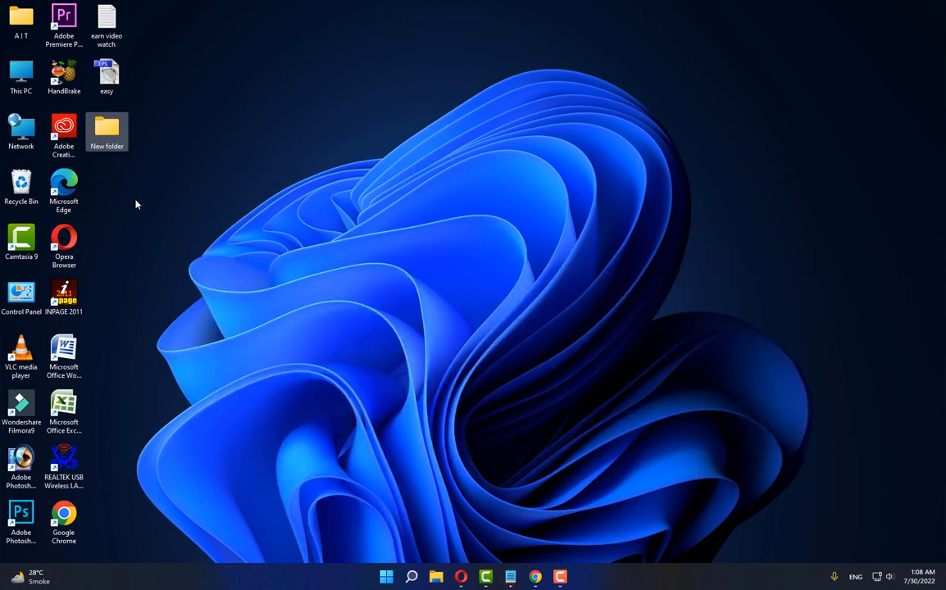
pyautogui.rightClick(106, 127)
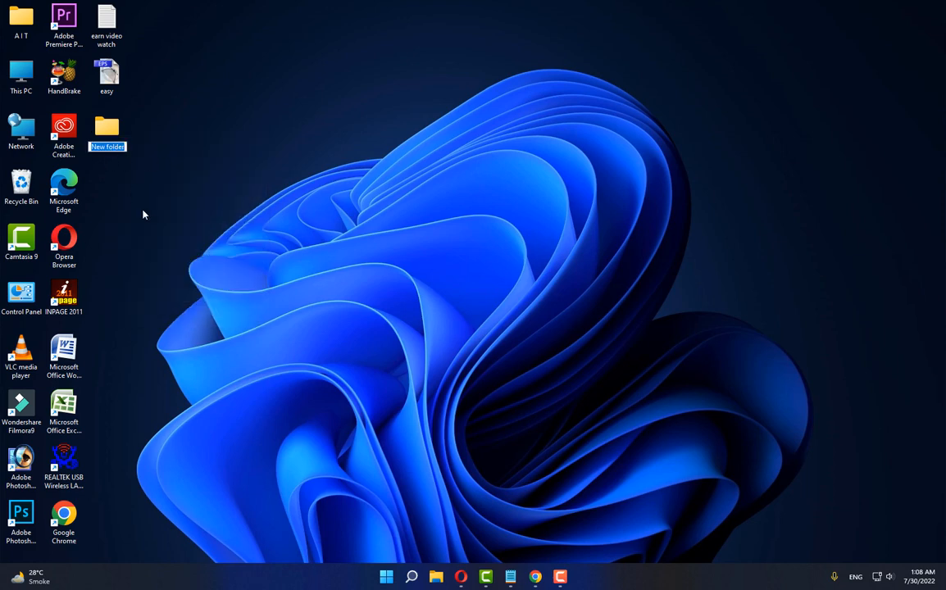
pyautogui.click(107, 131)
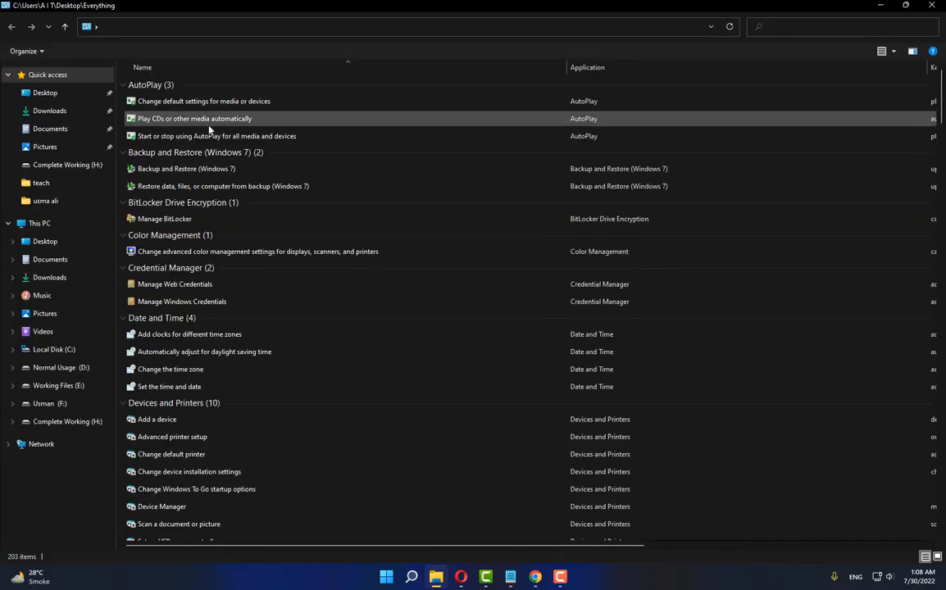
# Scroll through the Everything folder's grouped settings list down to User Accounts.
pyautogui.scroll(-3)
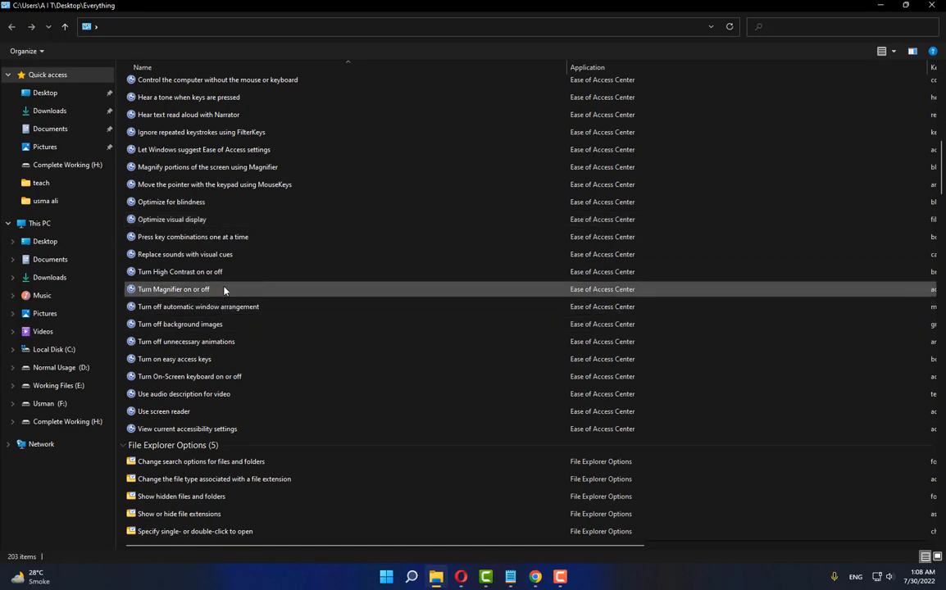
pyautogui.scroll(-3)
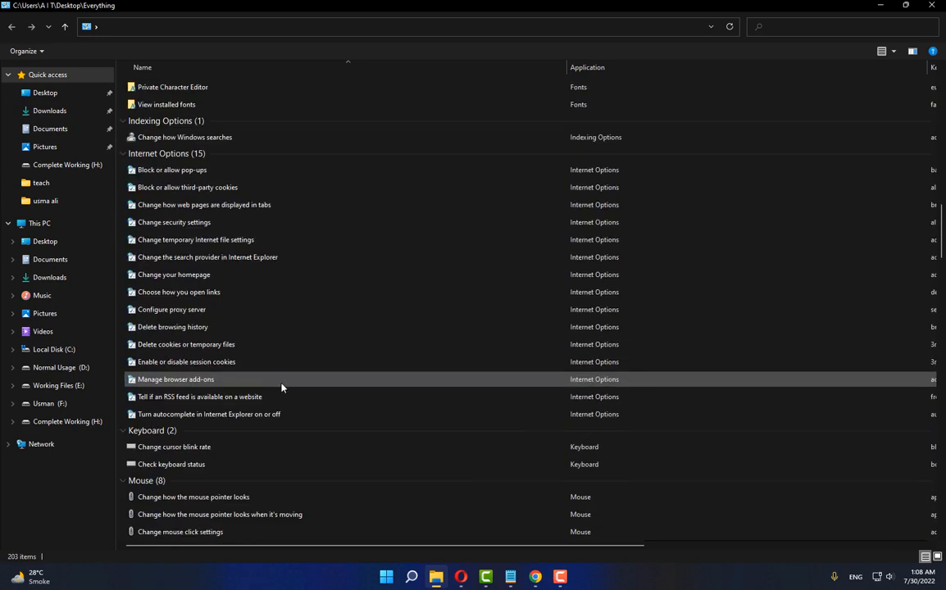
pyautogui.scroll(-3)
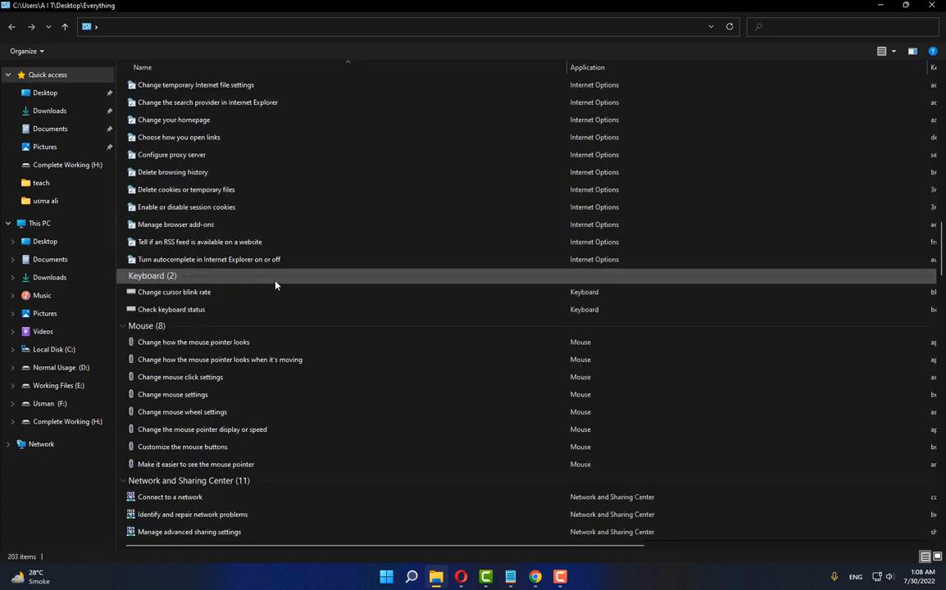
pyautogui.scroll(-3)
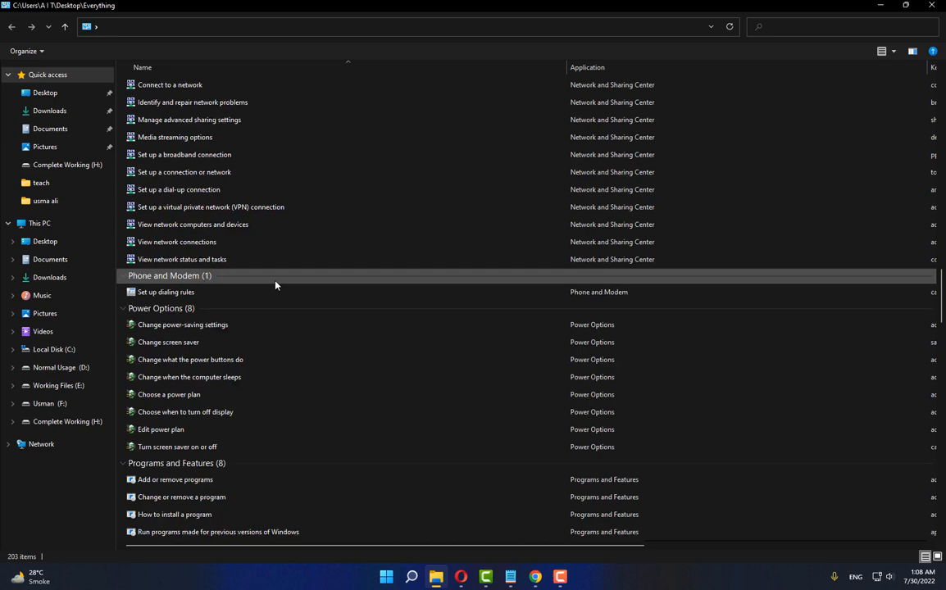
pyautogui.scroll(-3)
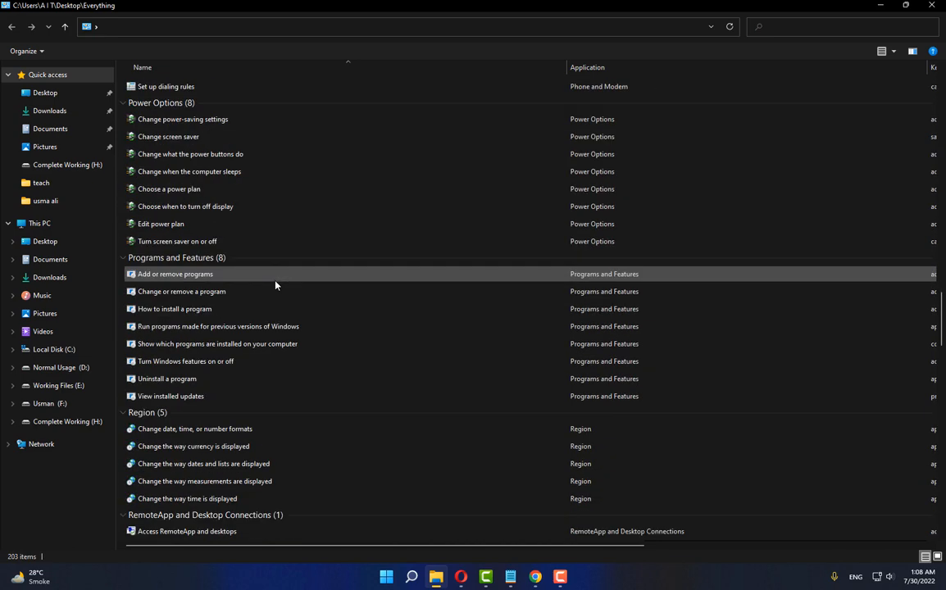
pyautogui.scroll(-3)
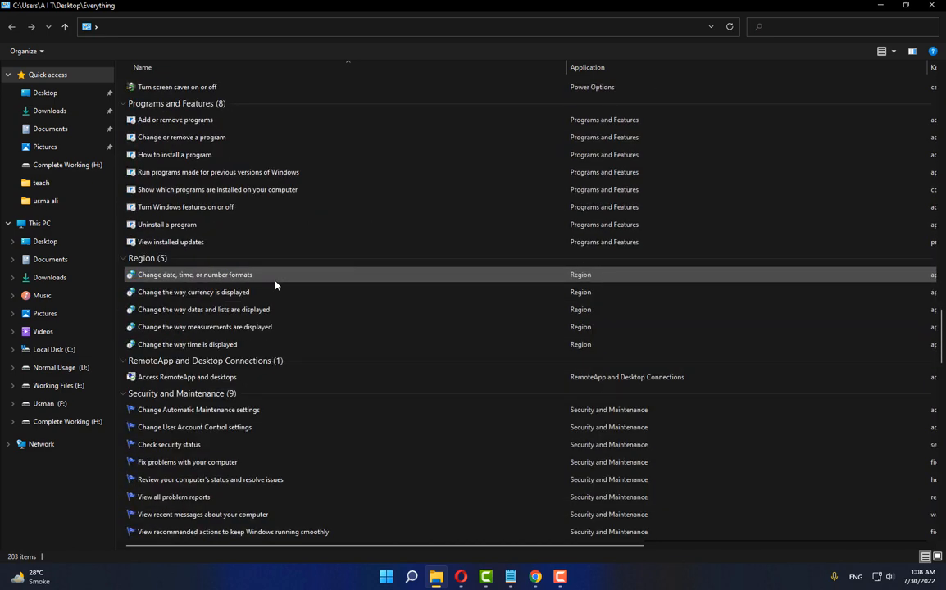
pyautogui.scroll(-3)
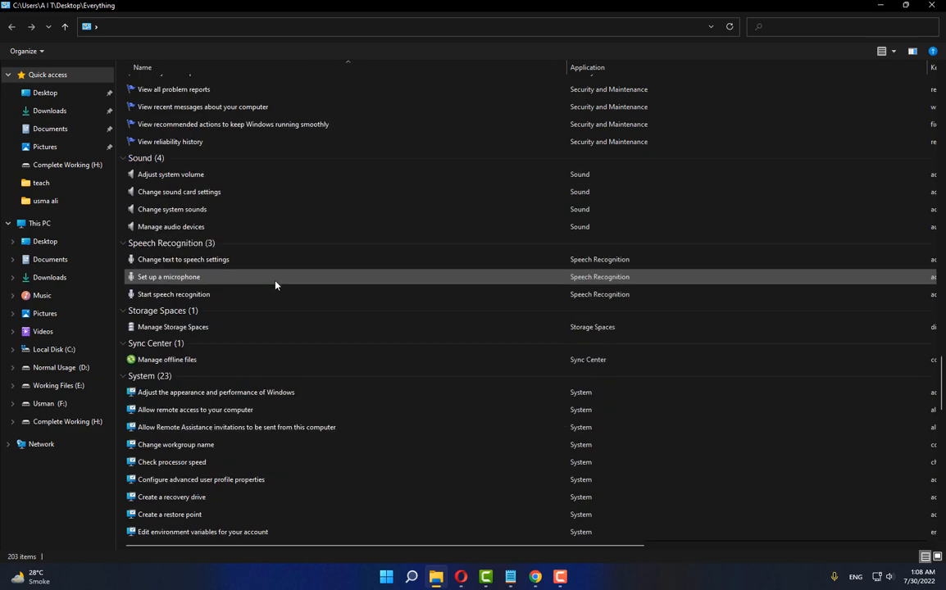
pyautogui.scroll(-3)
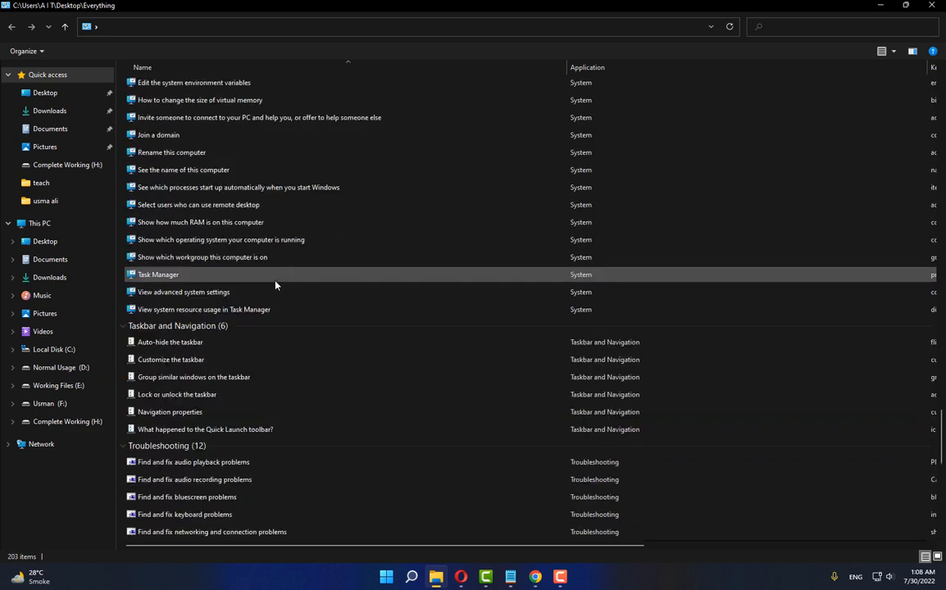
pyautogui.scroll(-3)
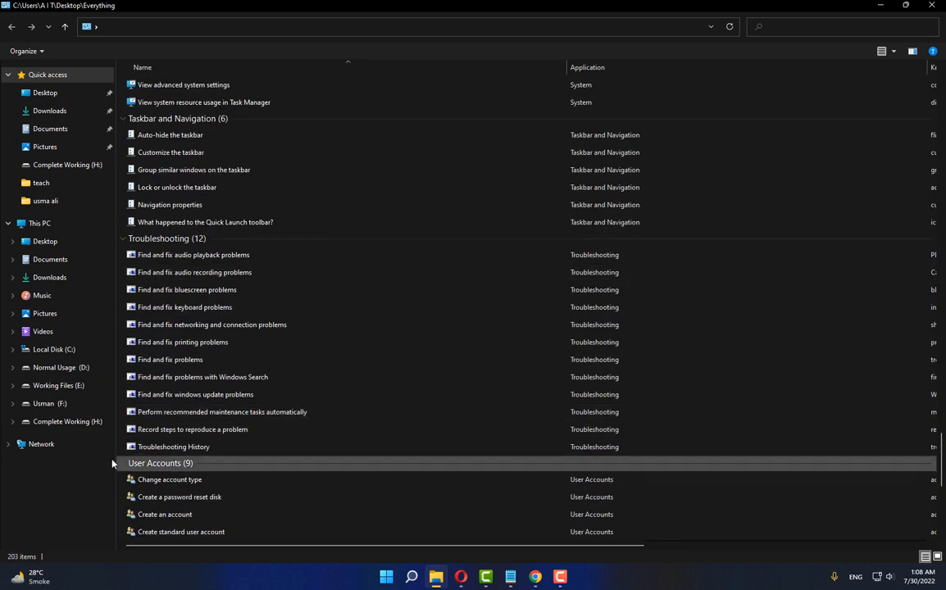
pyautogui.scroll(-3)
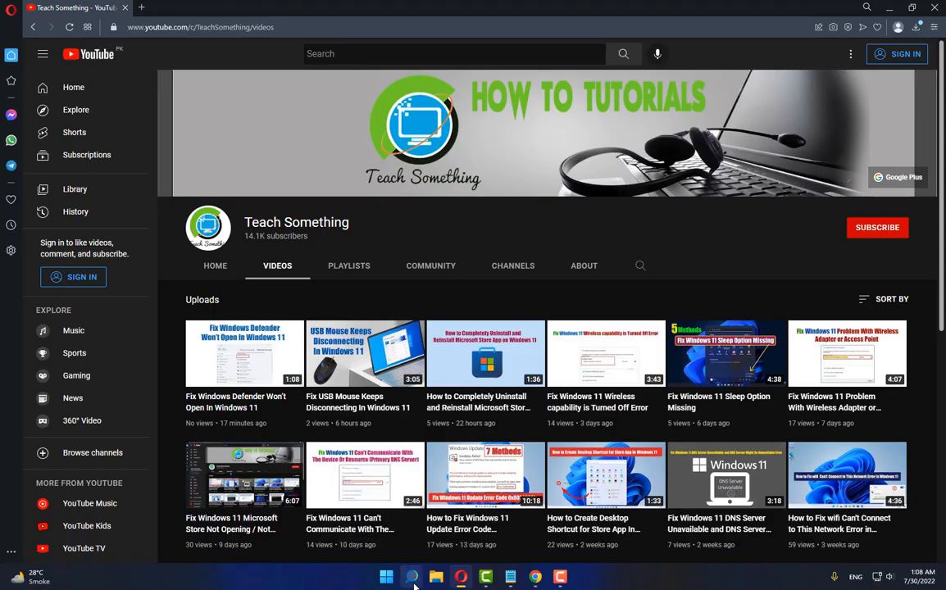
# Search Windows for gpedit.msc to open the Local Group Policy Editor.
pyautogui.click(411, 576)
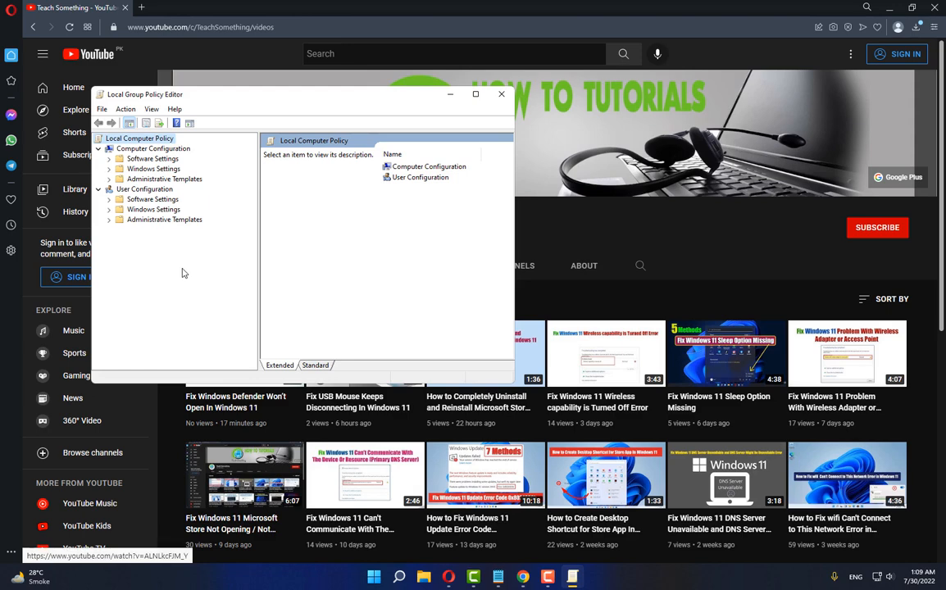
pyautogui.moveTo(112, 226)
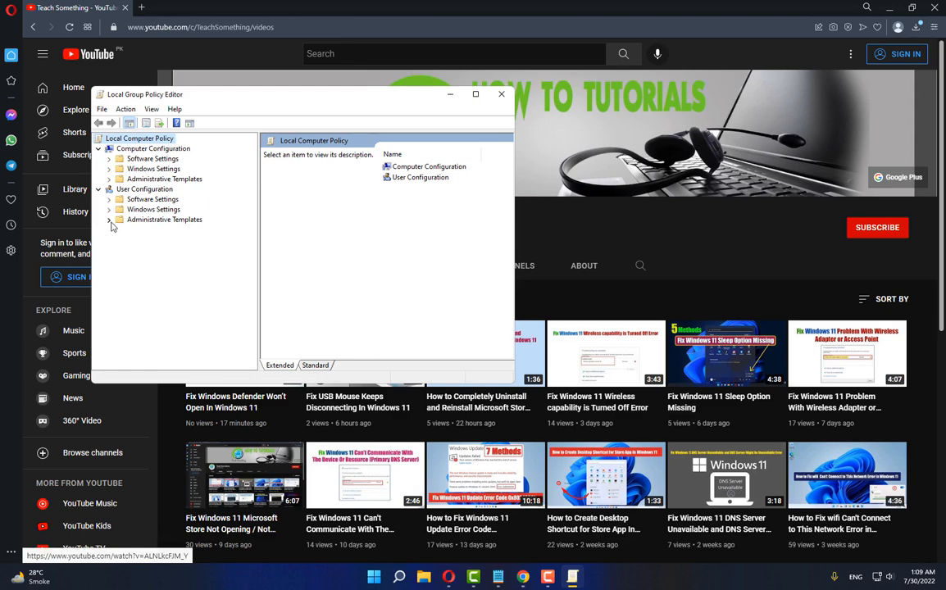
# Expand User Configuration's Administrative Templates and show the Control Panel policy settings.
pyautogui.click(109, 220)
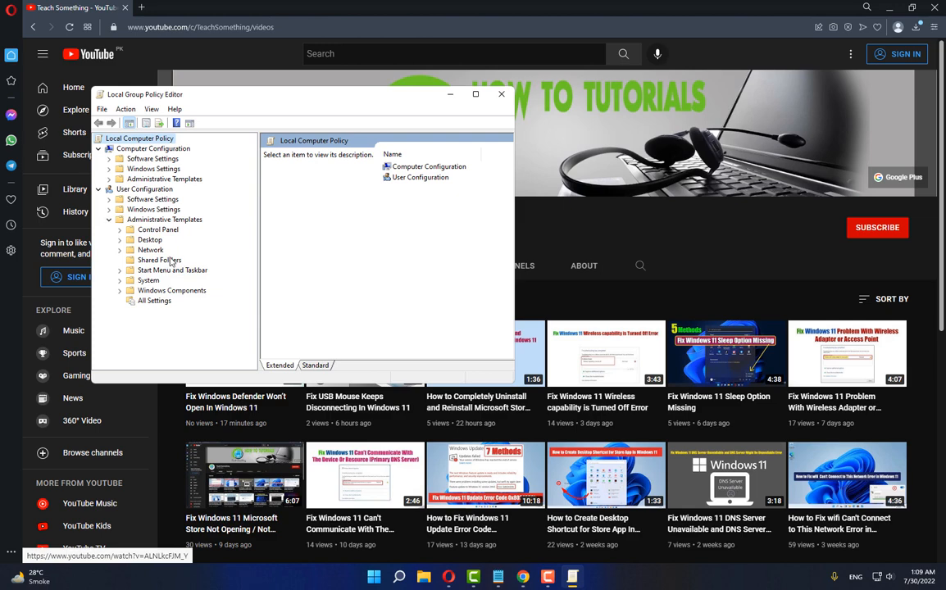
pyautogui.click(157, 230)
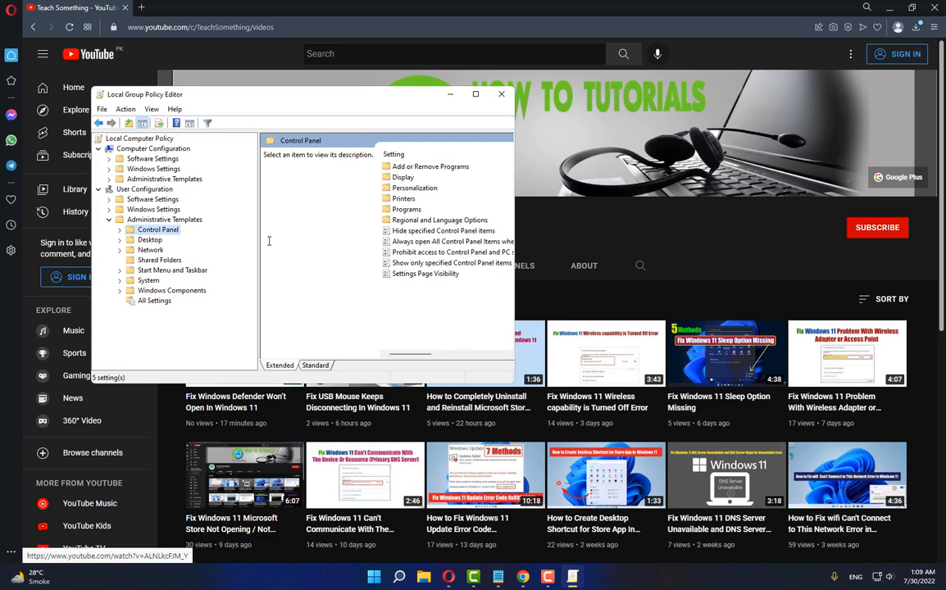
pyautogui.moveTo(515, 282)
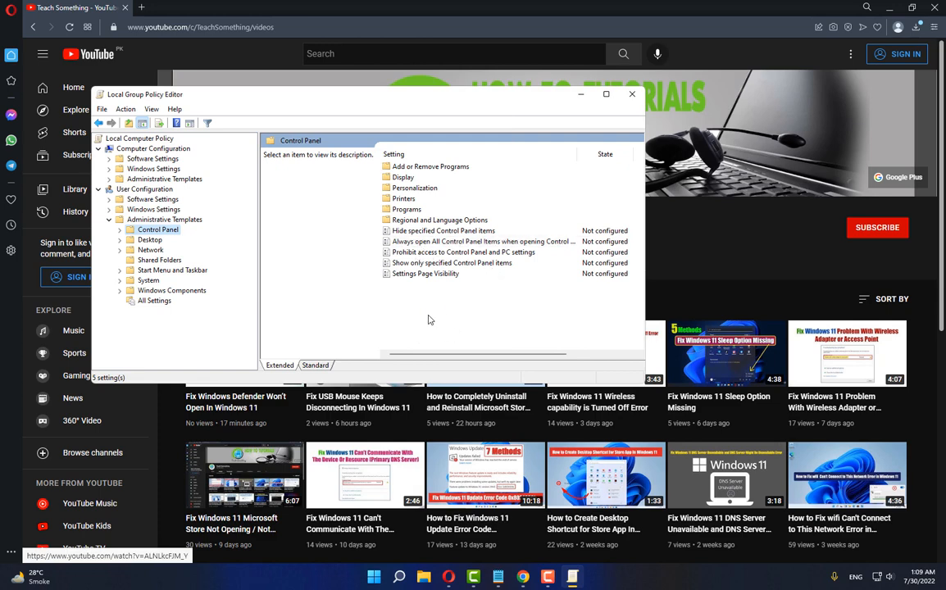
pyautogui.moveTo(431, 316)
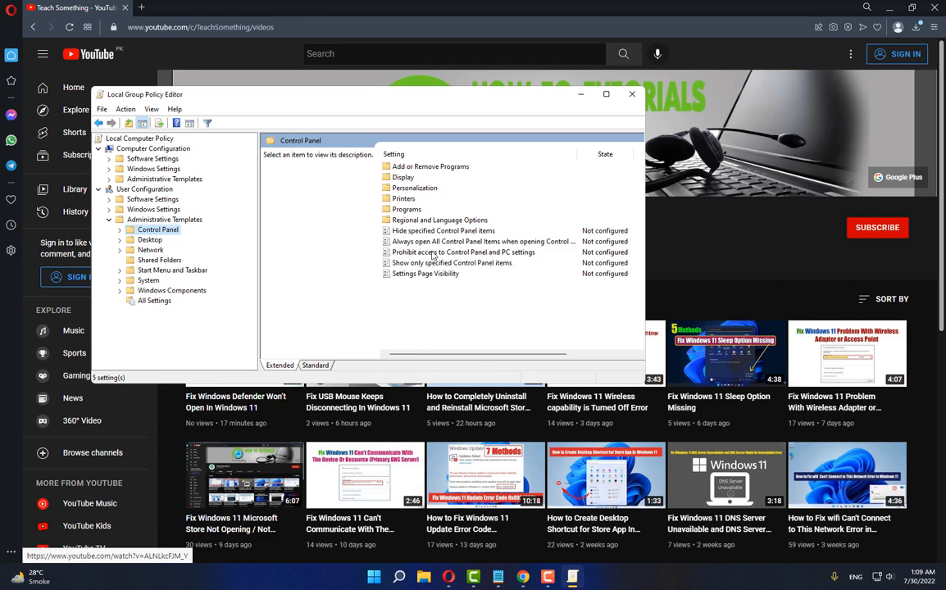
# Keep 'Prohibit access to Control Panel and PC settings' Not Configured and close the editor.
pyautogui.doubleClick(464, 252)
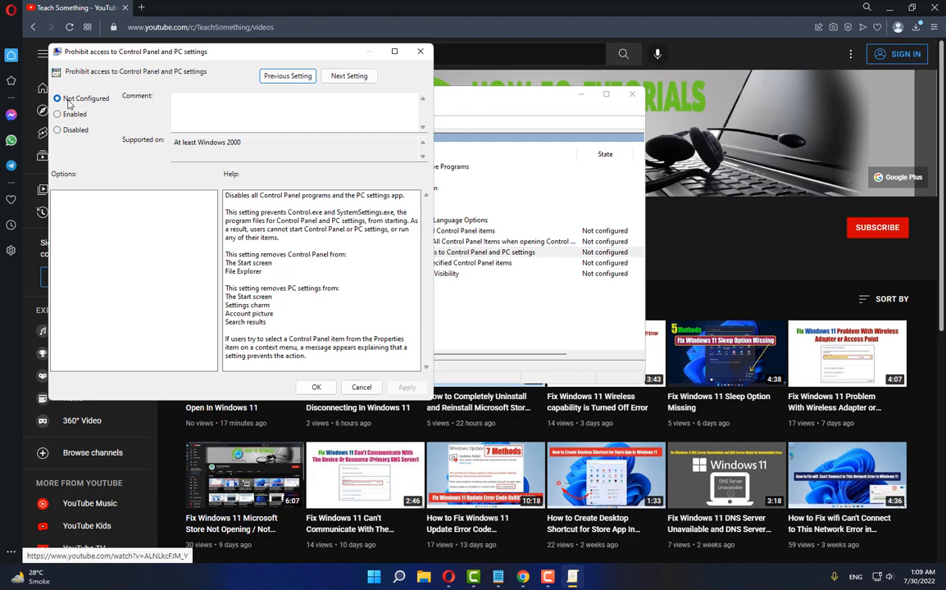
pyautogui.moveTo(93, 105)
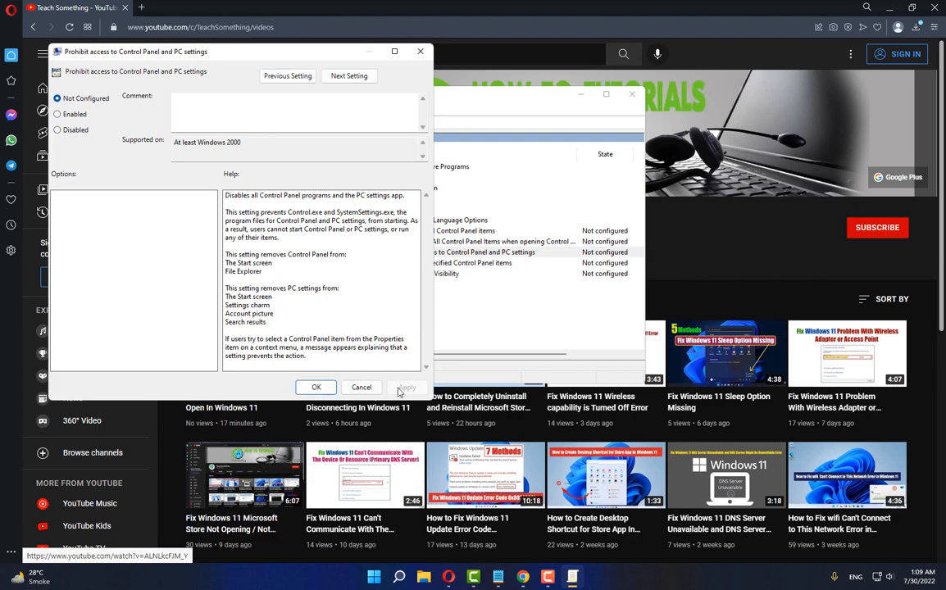
pyautogui.click(361, 386)
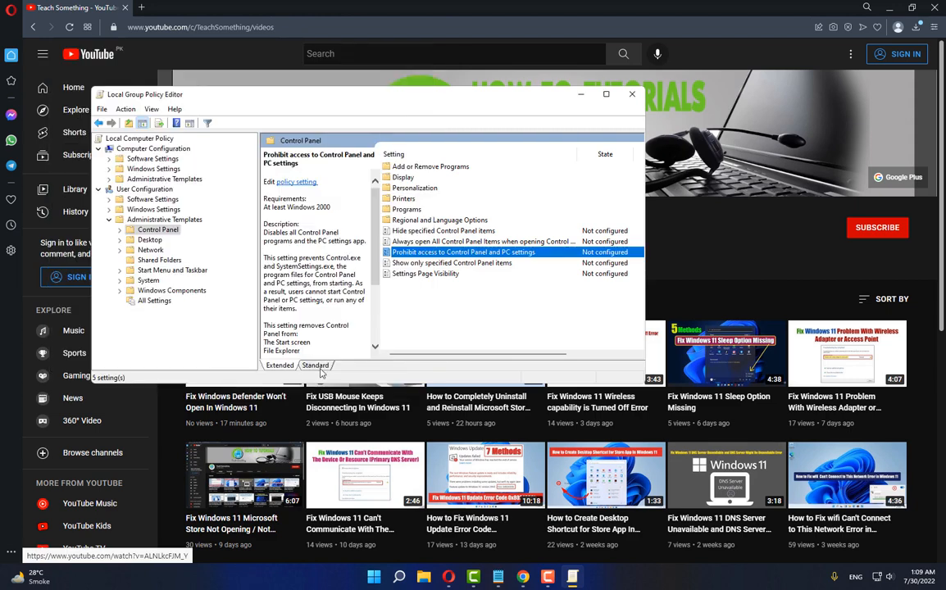
pyautogui.click(632, 94)
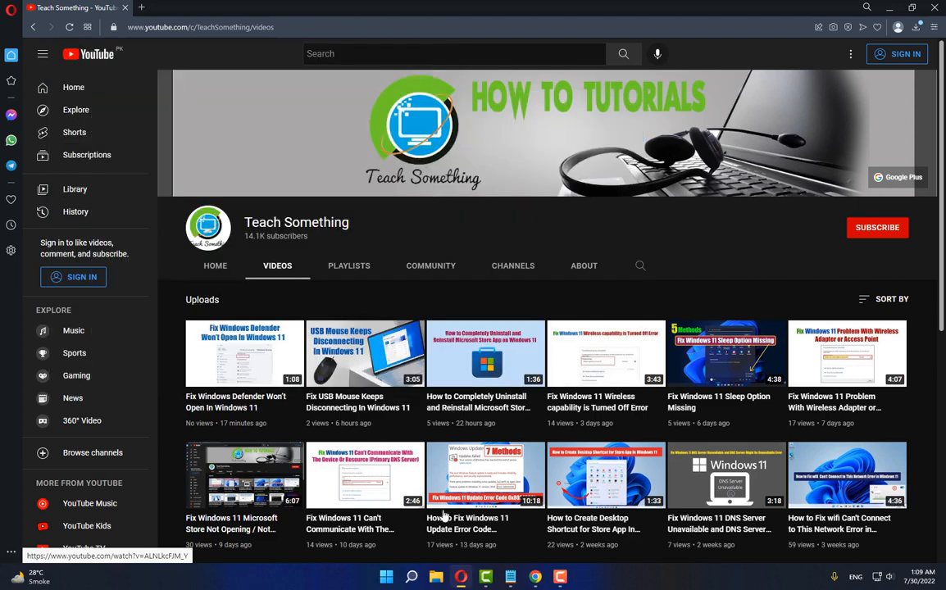
pyautogui.click(386, 576)
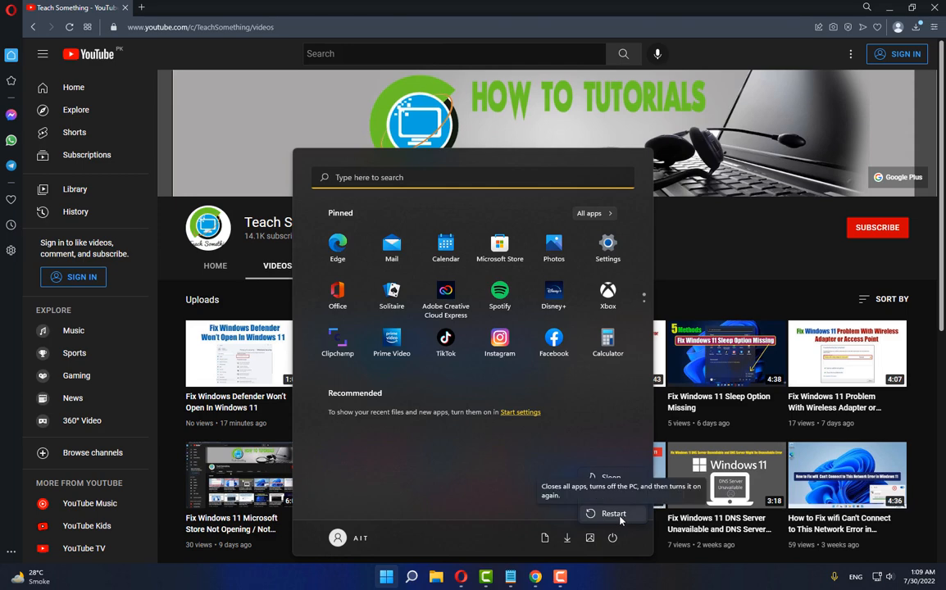
pyautogui.moveTo(700, 236)
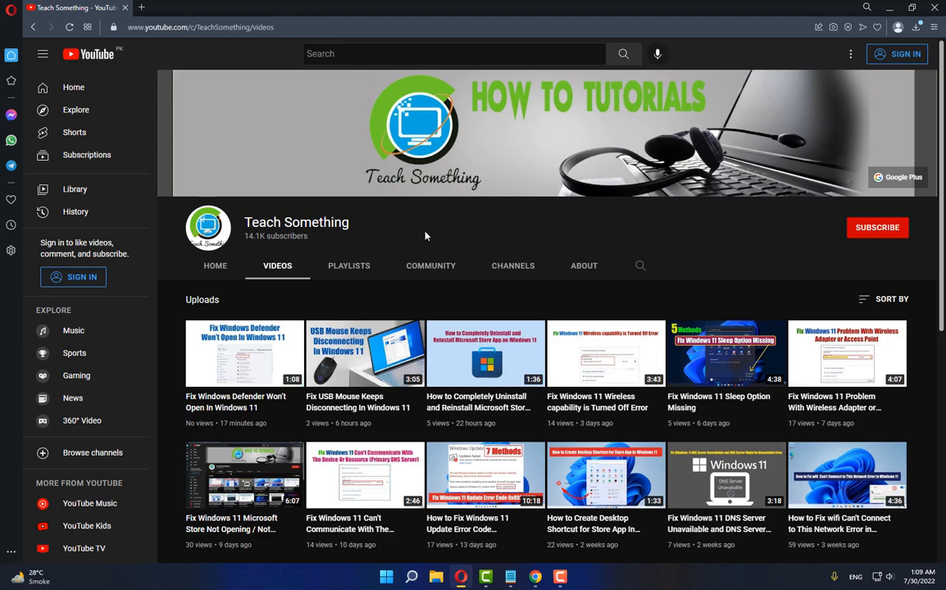
pyautogui.moveTo(442, 238)
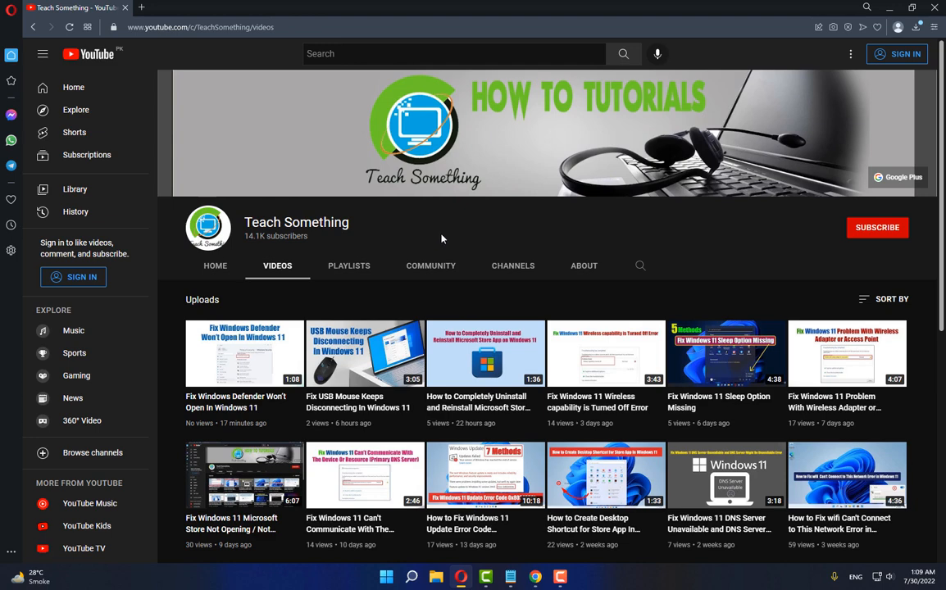